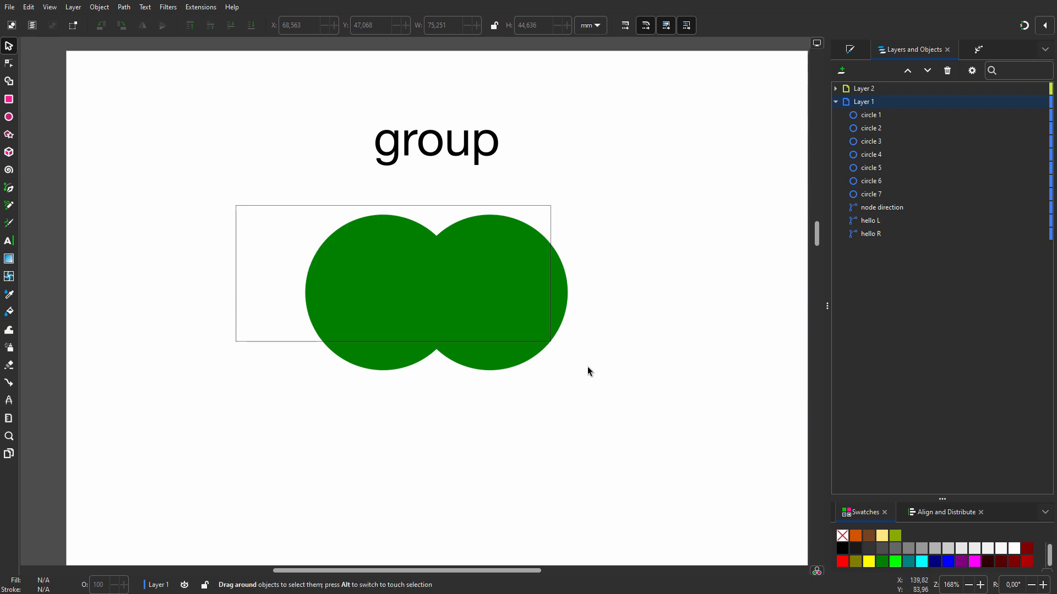
Select circle 1 and circle 2, the two overlapping green circles in the group example.
{"action": "left_click", "coordinate": [513, 299]}
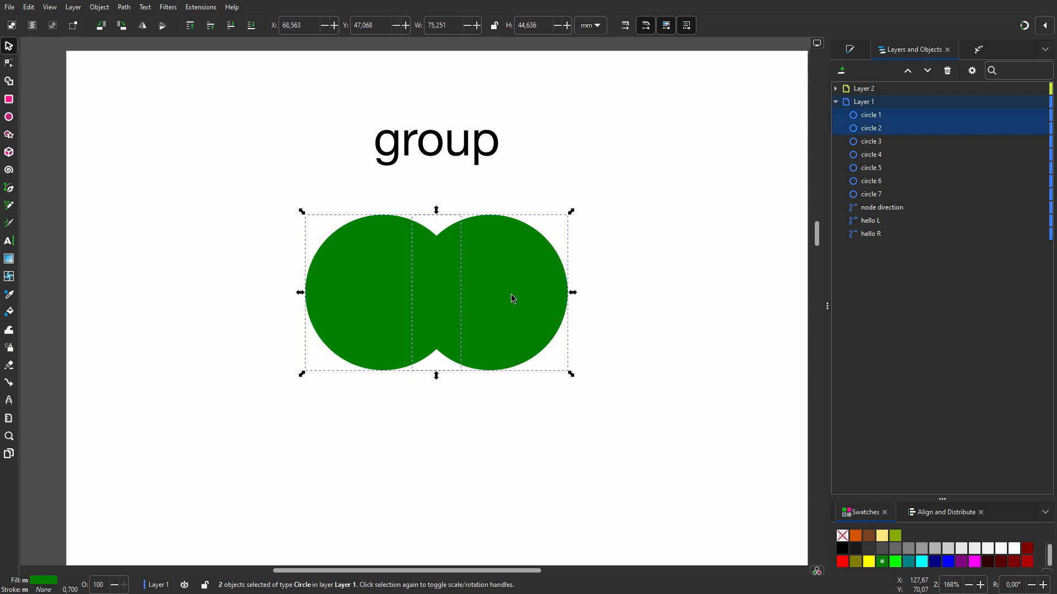
{"action": "mouse_move", "coordinate": [559, 480]}
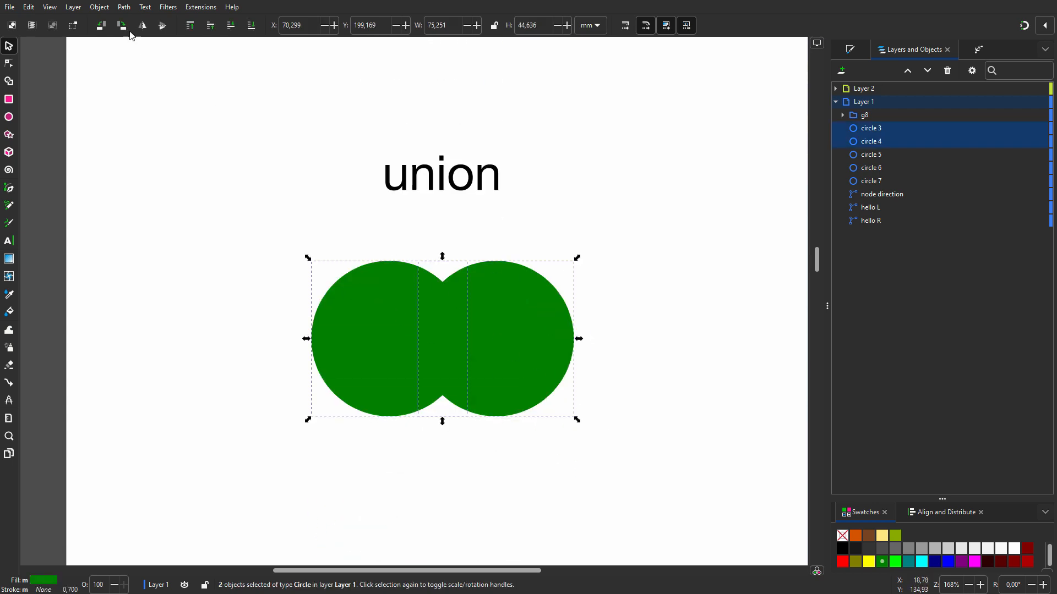
Union circles 3 and 4 into a single outline path.
{"action": "left_click", "coordinate": [123, 7]}
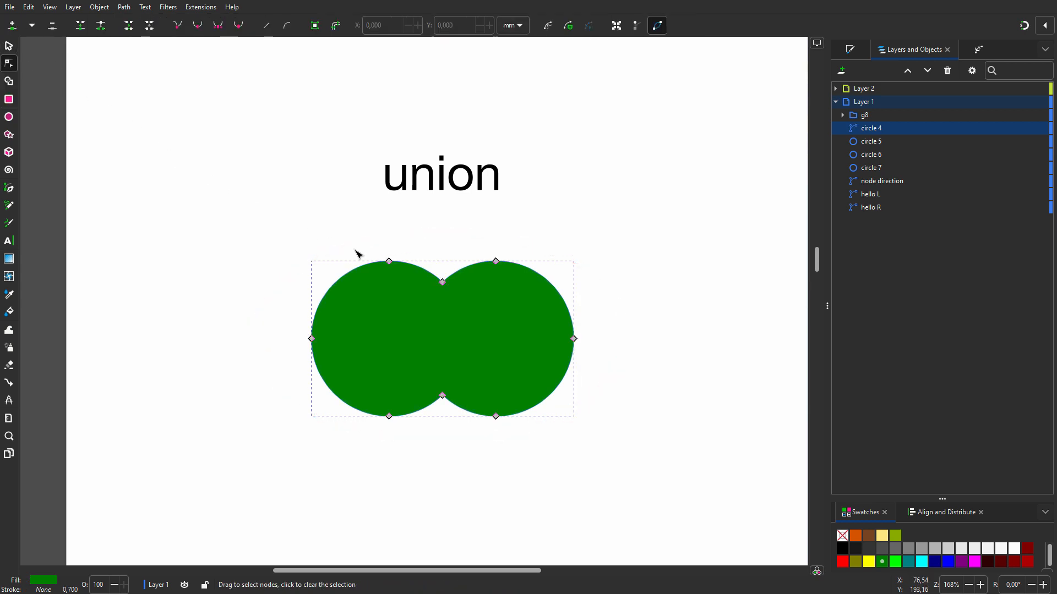
{"action": "left_click", "coordinate": [8, 45]}
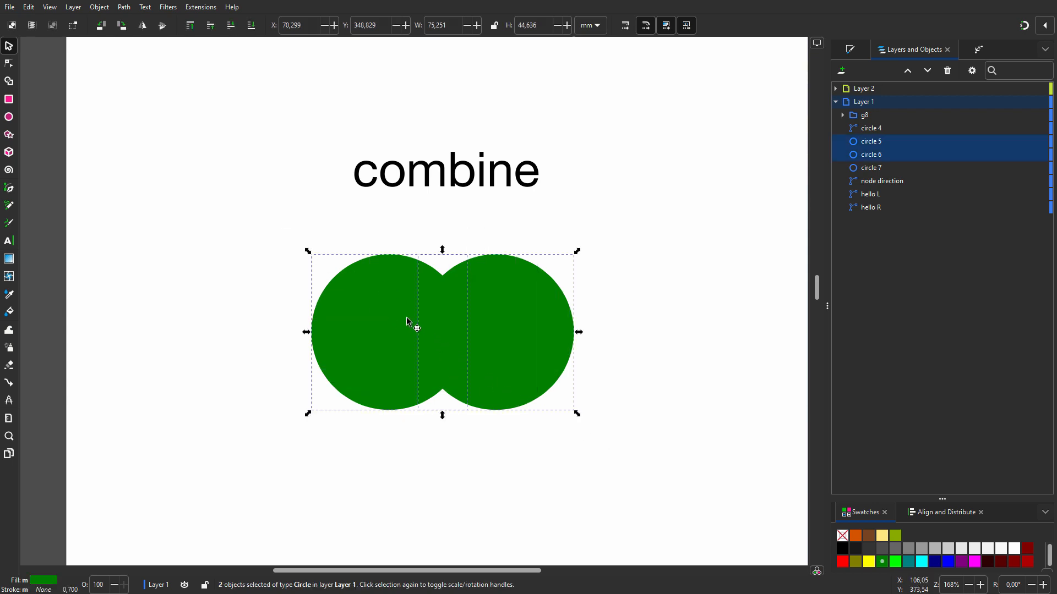
Combine circles 5 and 6 into one path and nudge the right circle up and right.
{"action": "left_click", "coordinate": [122, 7]}
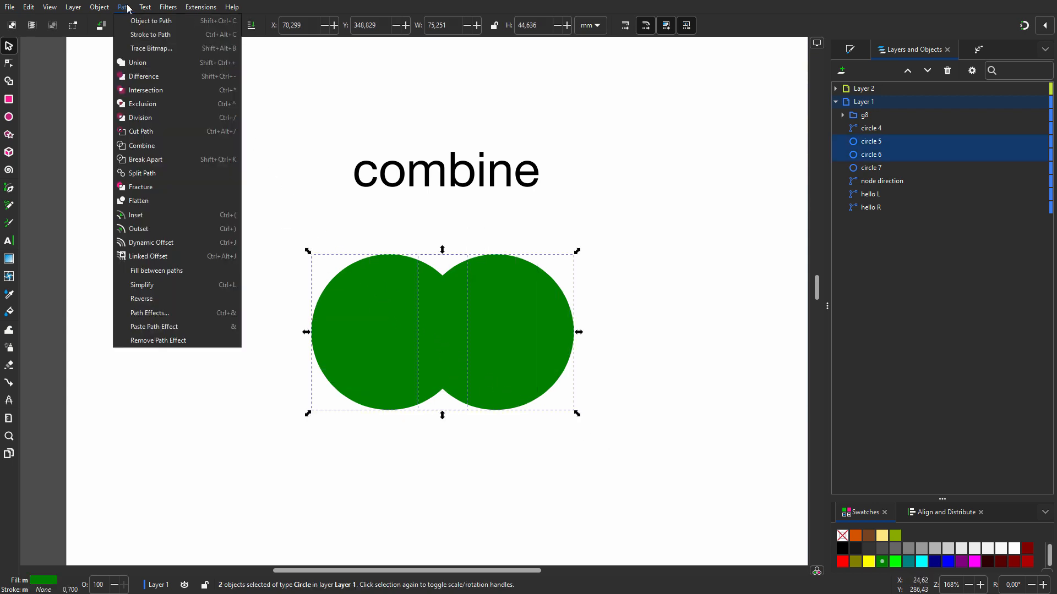
{"action": "mouse_move", "coordinate": [158, 148]}
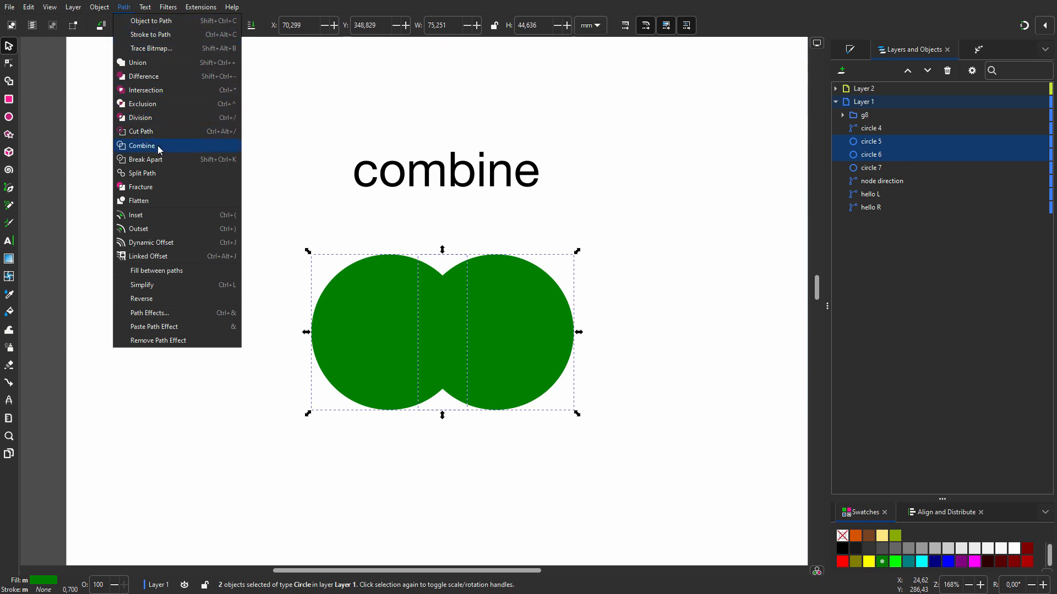
{"action": "left_click", "coordinate": [142, 145]}
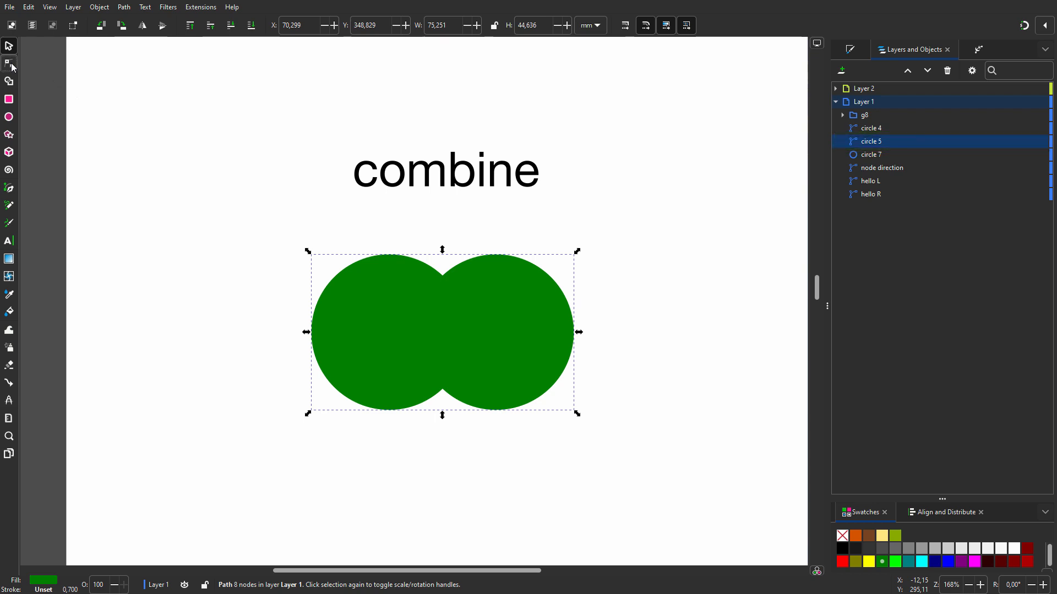
{"action": "left_click", "coordinate": [9, 60]}
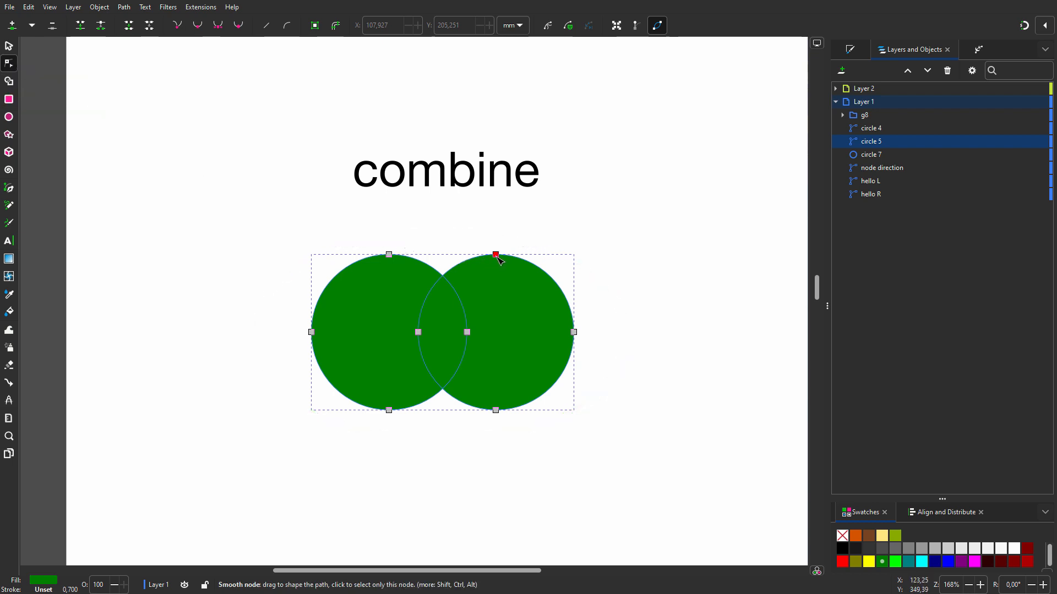
{"action": "left_click", "coordinate": [495, 254]}
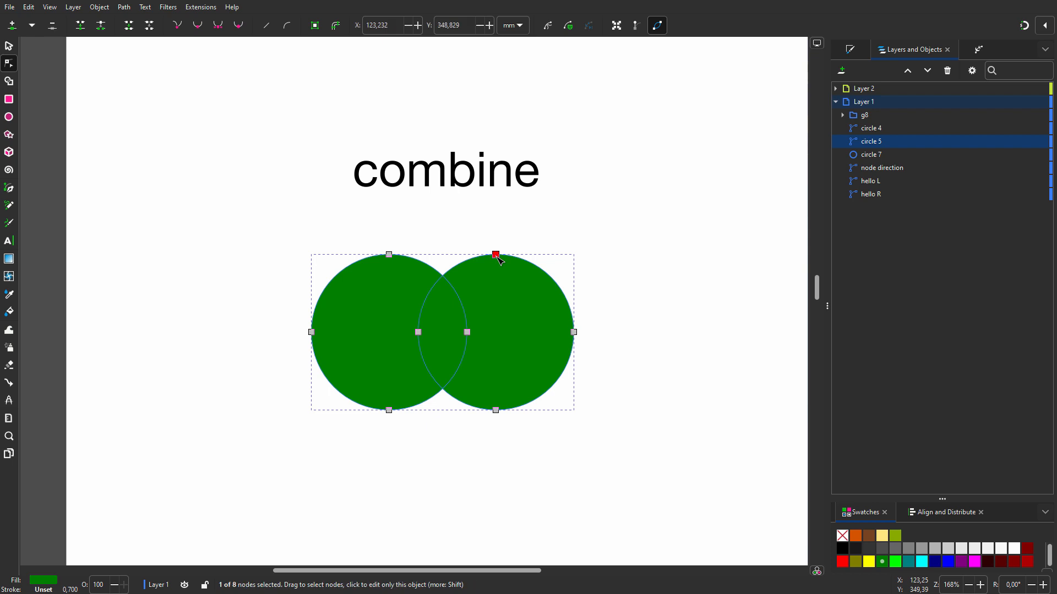
{"action": "left_click", "coordinate": [573, 332]}
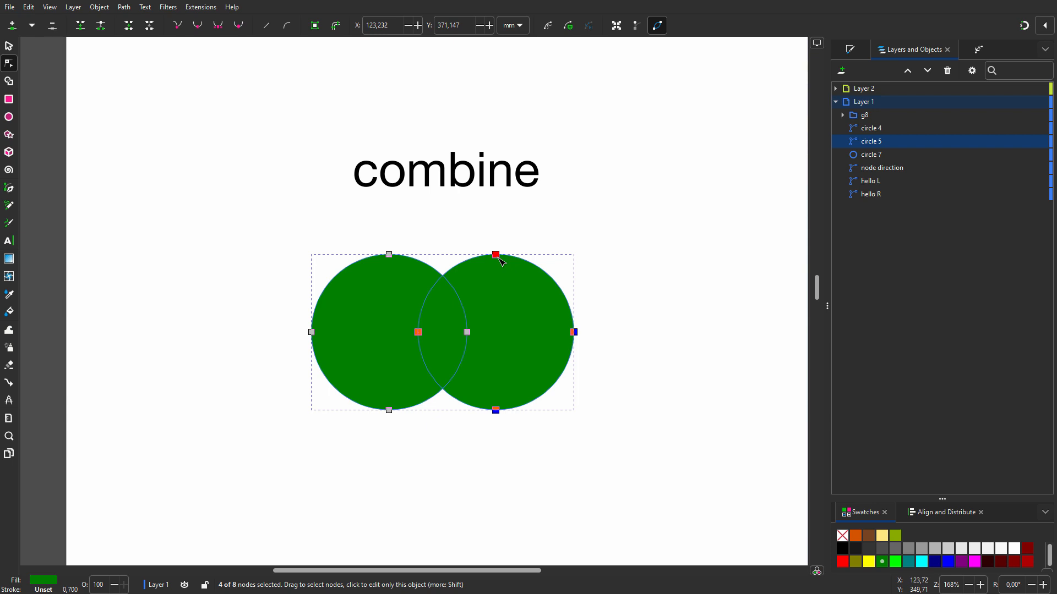
{"action": "left_click_drag", "start_coordinate": [495, 254], "coordinate": [537, 246]}
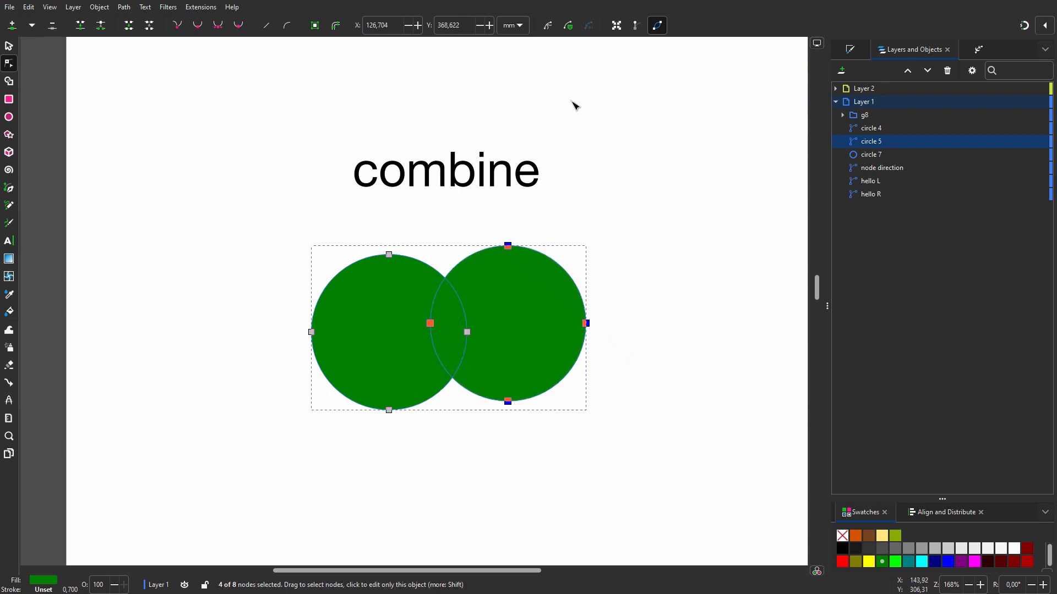
{"action": "left_click", "coordinate": [616, 25]}
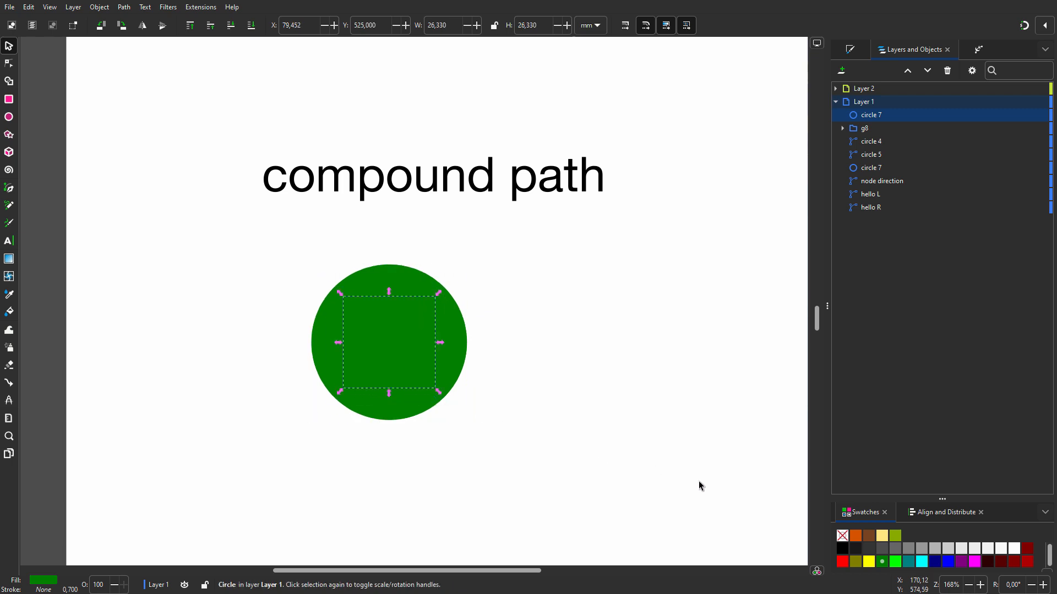
Make the inner circle orange and select it with the surrounding green circle.
{"action": "left_click", "coordinate": [855, 536]}
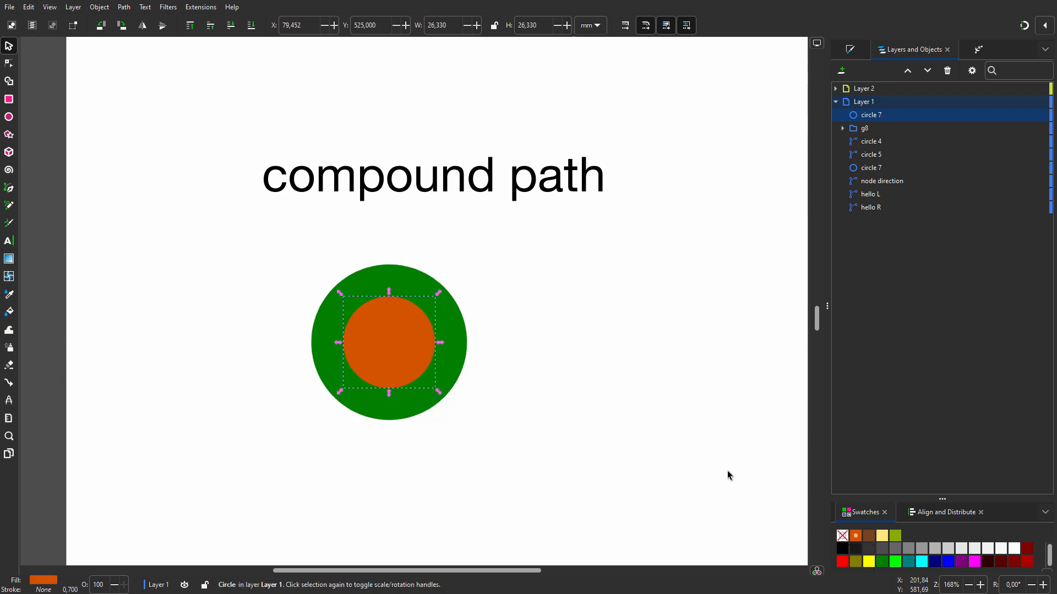
{"action": "mouse_move", "coordinate": [292, 255]}
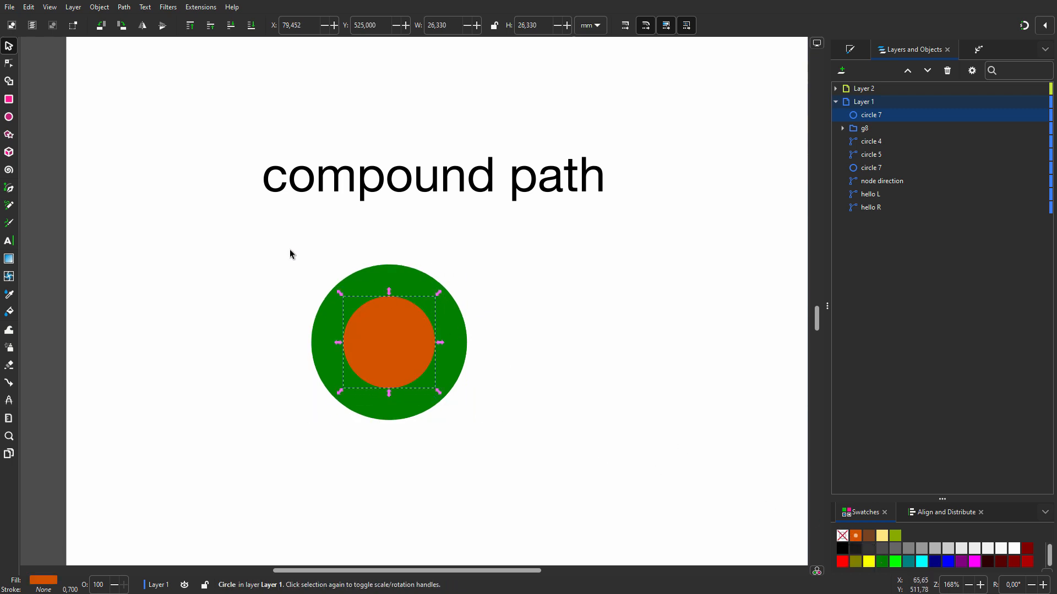
{"action": "left_click_drag", "start_coordinate": [290, 257], "coordinate": [493, 447]}
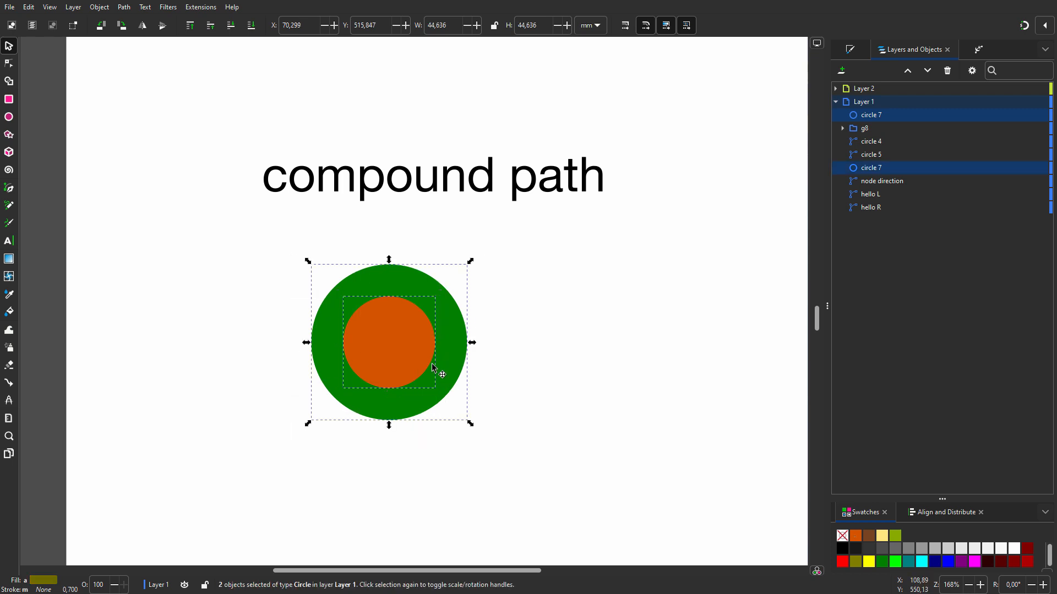
{"action": "mouse_move", "coordinate": [123, 7]}
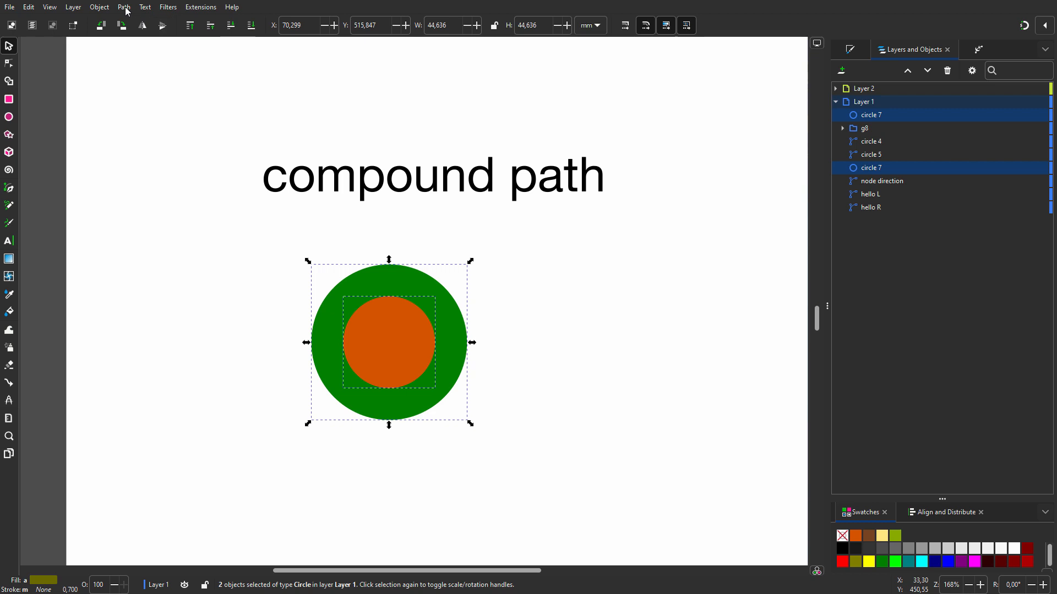
Subtract the orange circle to leave a green ring, then move its hole right.
{"action": "left_click", "coordinate": [124, 7]}
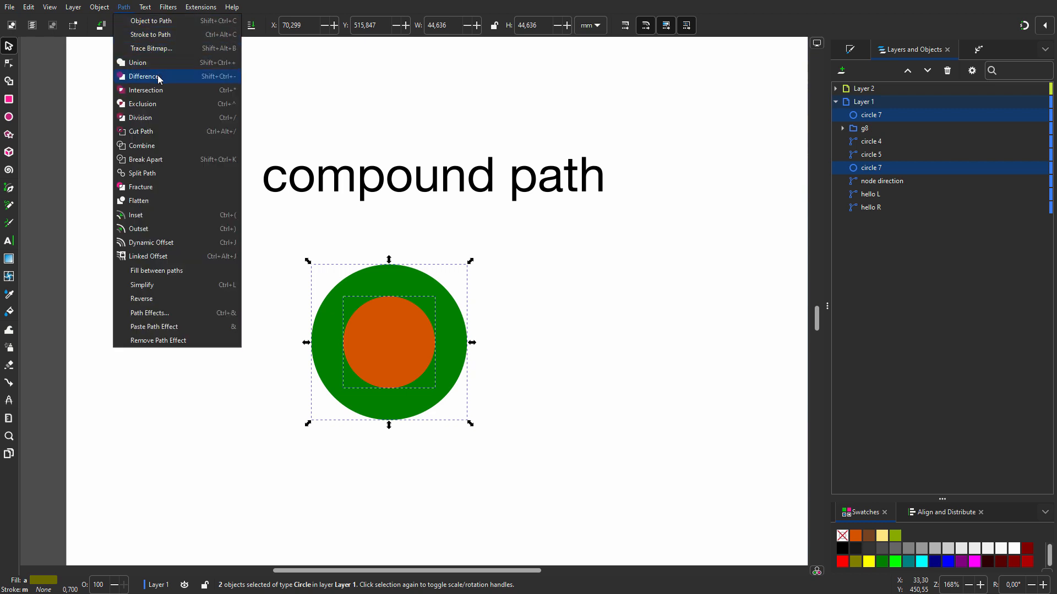
{"action": "left_click", "coordinate": [144, 77]}
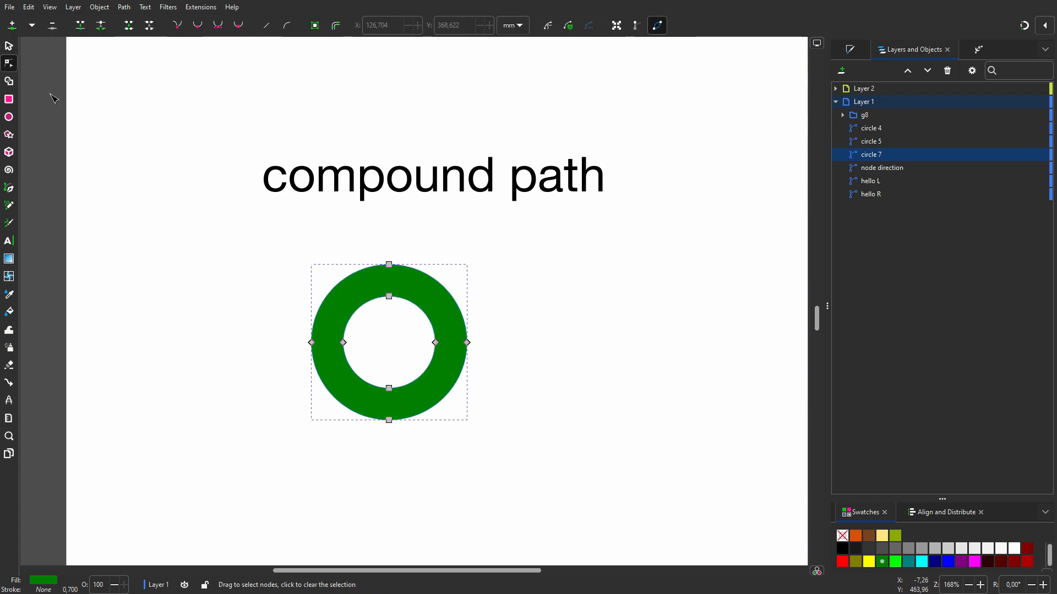
{"action": "mouse_move", "coordinate": [383, 311]}
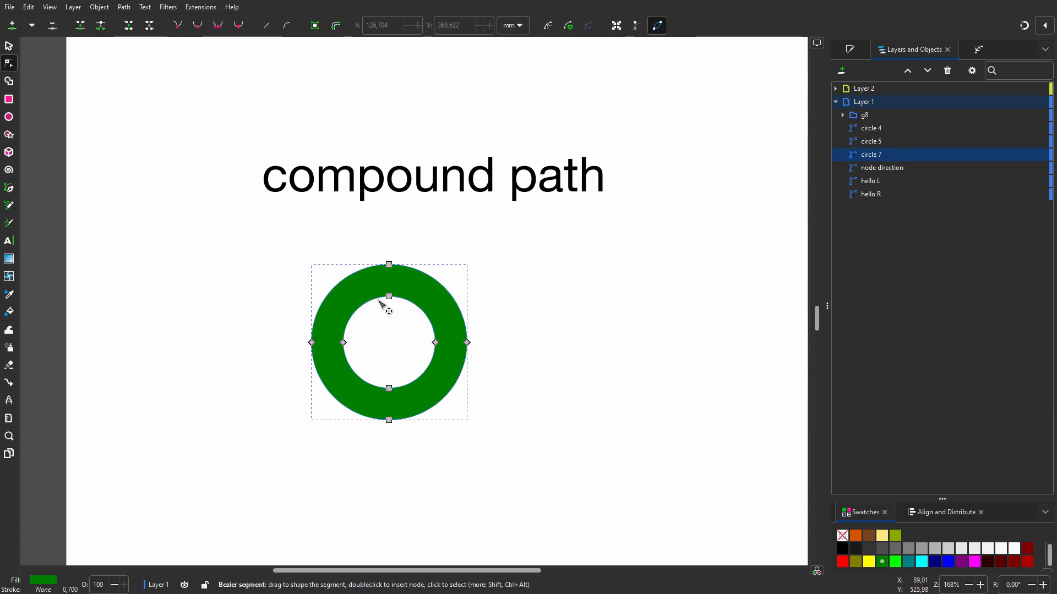
{"action": "left_click", "coordinate": [388, 296]}
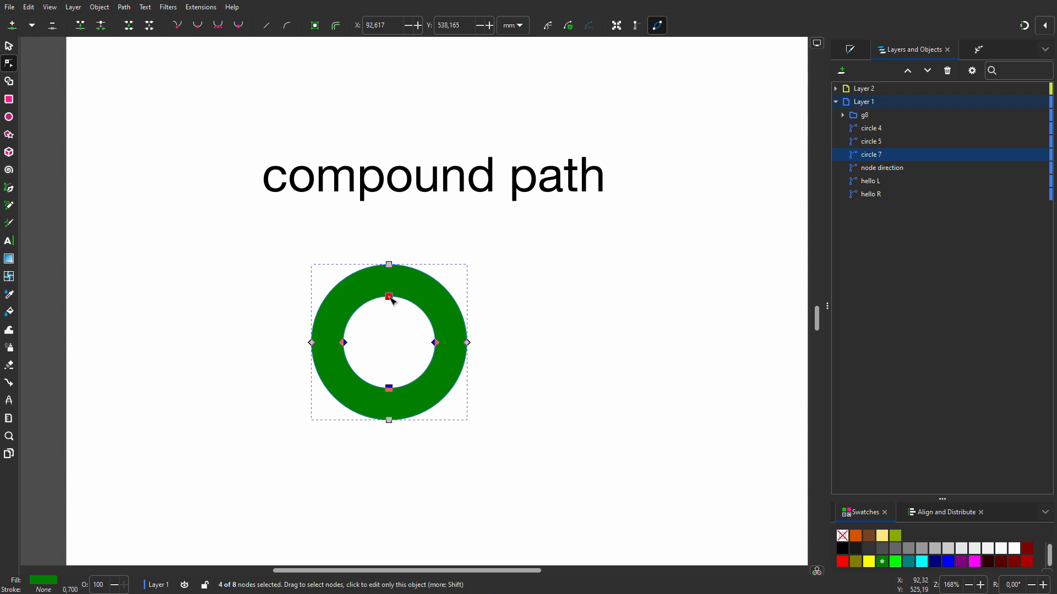
{"action": "left_click_drag", "start_coordinate": [388, 296], "coordinate": [419, 311]}
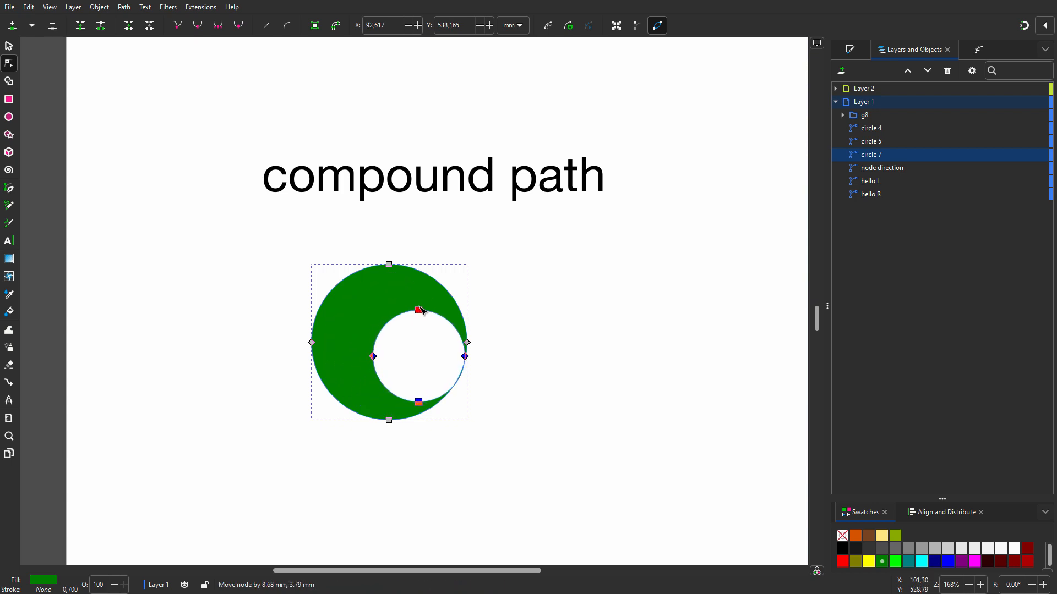
{"action": "left_click_drag", "start_coordinate": [419, 310], "coordinate": [389, 297]}
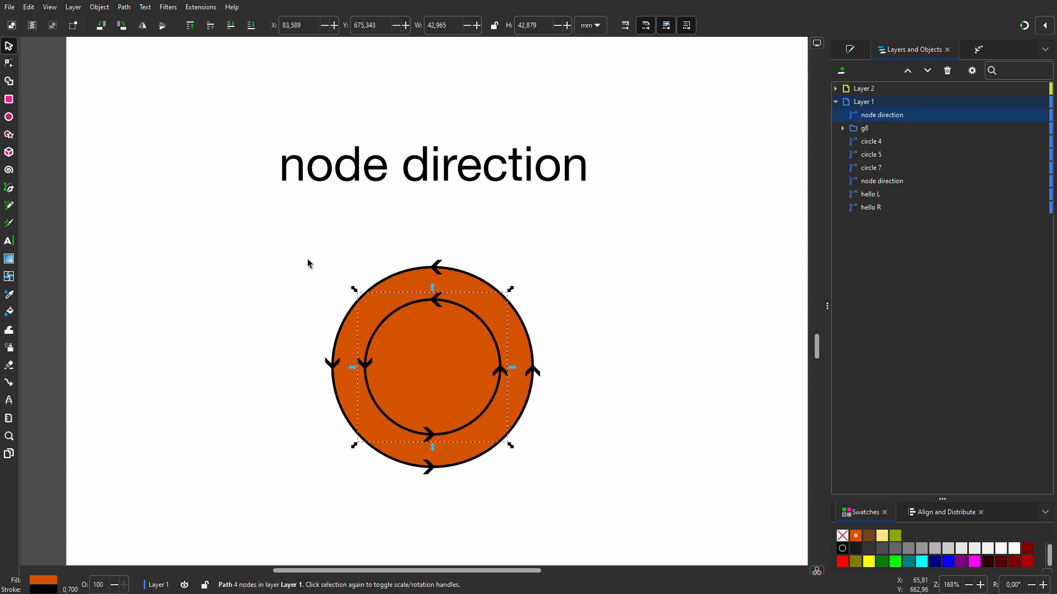
Reverse the inner orange subpath so the solid disc becomes a ring.
{"action": "left_click", "coordinate": [123, 7]}
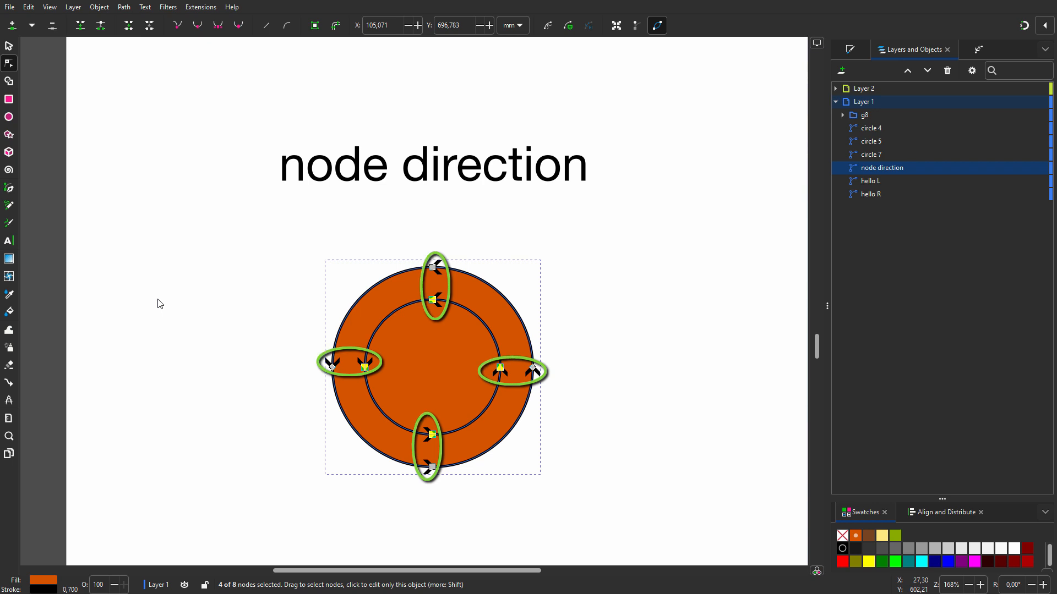
{"action": "left_click", "coordinate": [124, 6]}
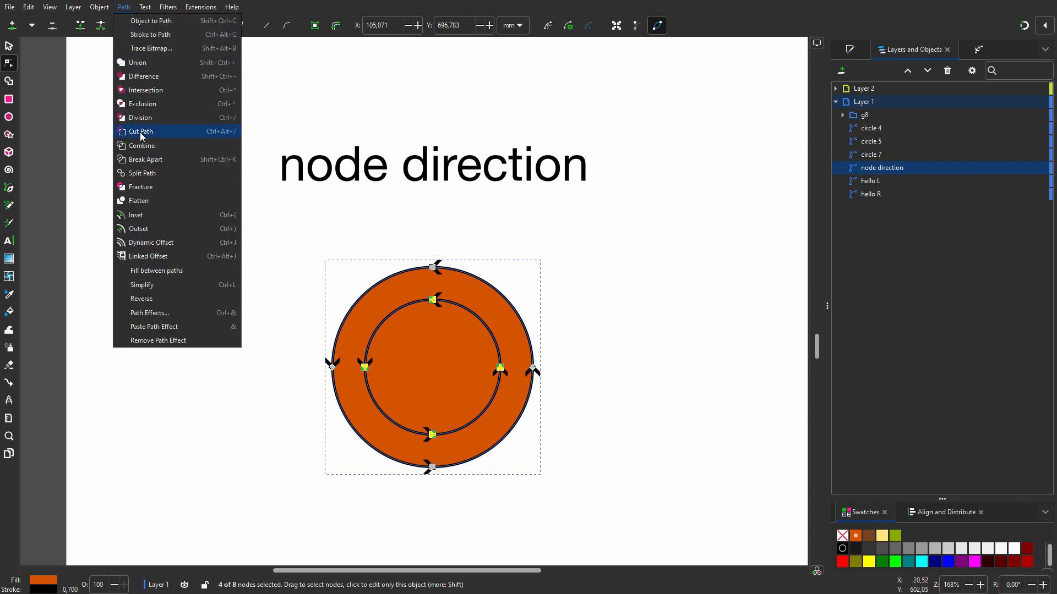
{"action": "left_click", "coordinate": [141, 132]}
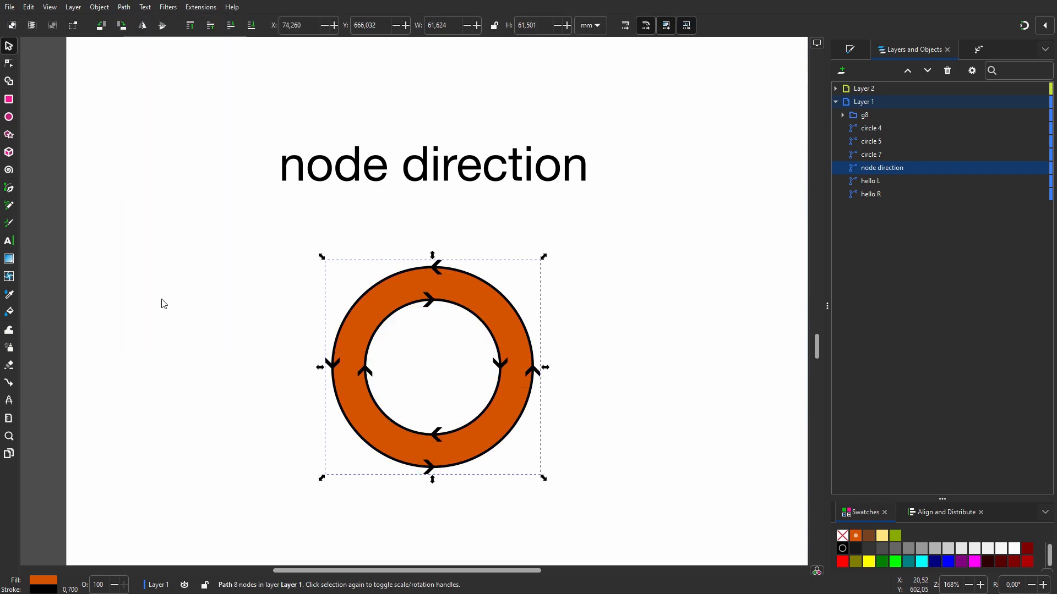
Break apart the left 'hello' path into separate letter pieces.
{"action": "left_click", "coordinate": [162, 303]}
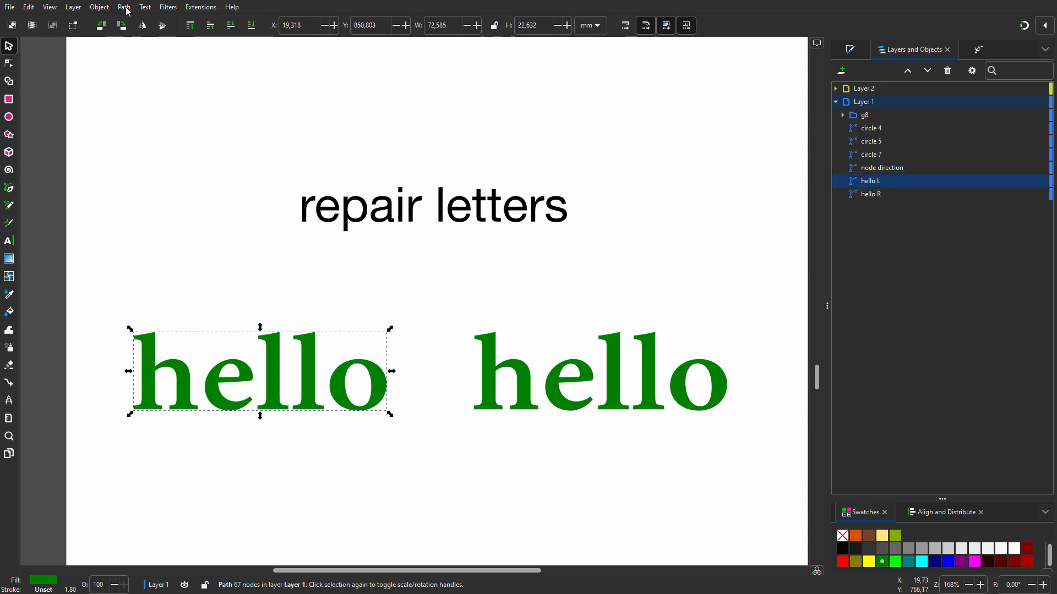
{"action": "left_click", "coordinate": [123, 7]}
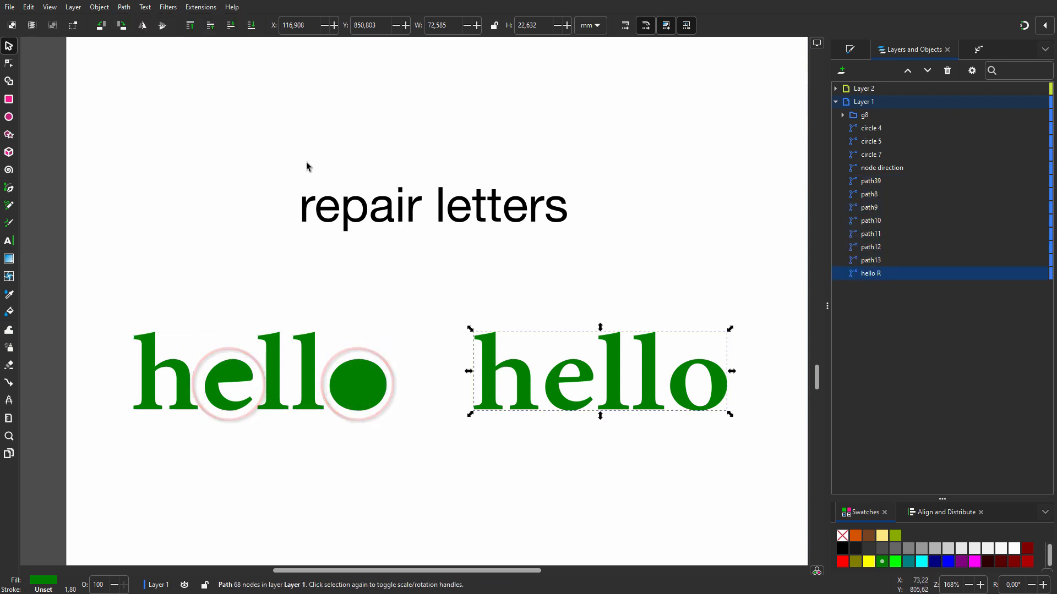
{"action": "left_click", "coordinate": [123, 7]}
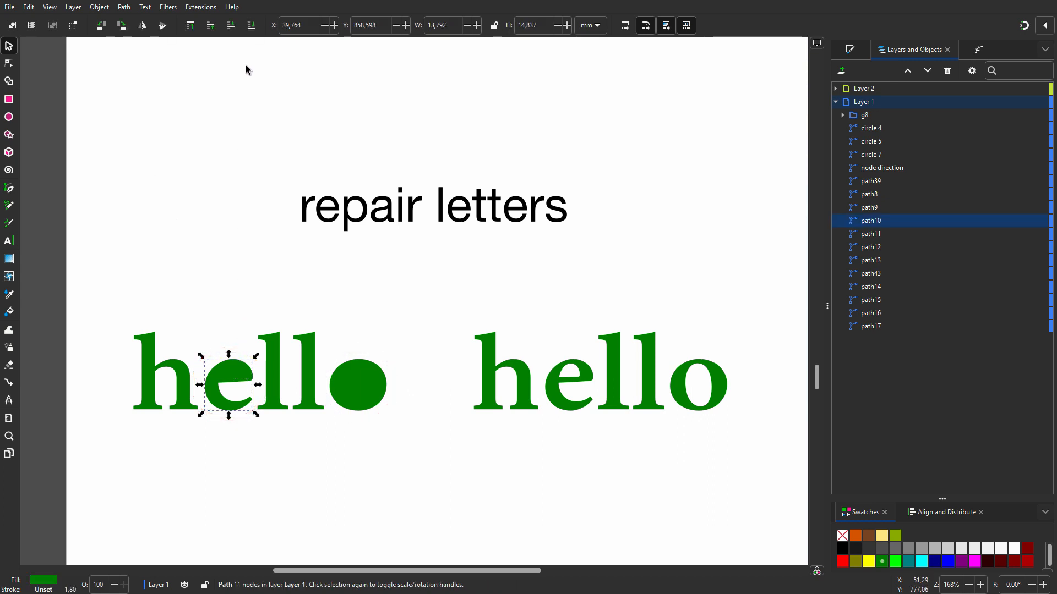
Rejoin the e's two pieces to restore its hole, and merge the o's pieces.
{"action": "left_click", "coordinate": [250, 25]}
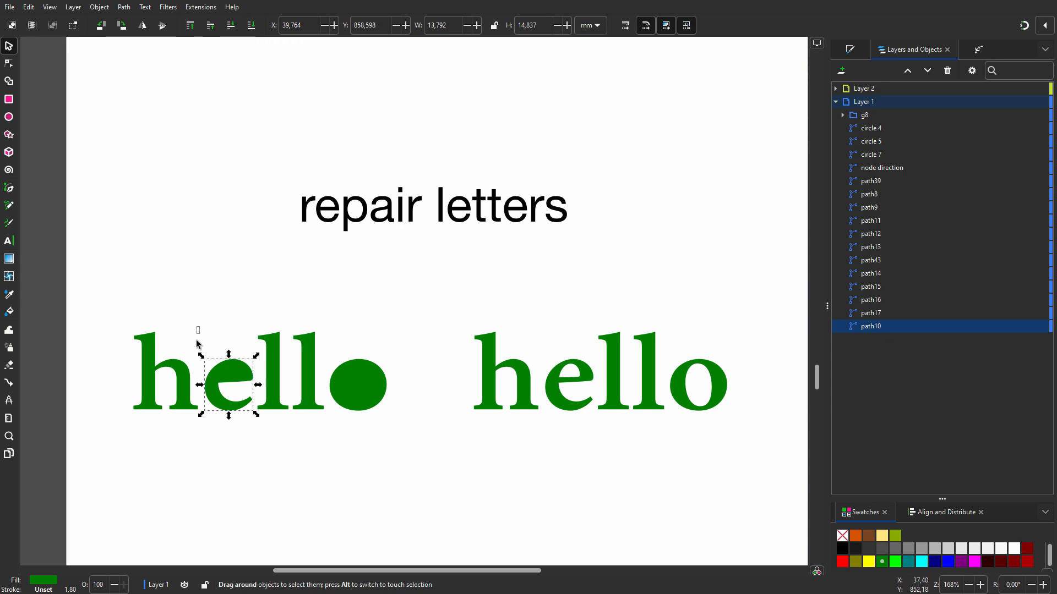
{"action": "left_click", "coordinate": [257, 382]}
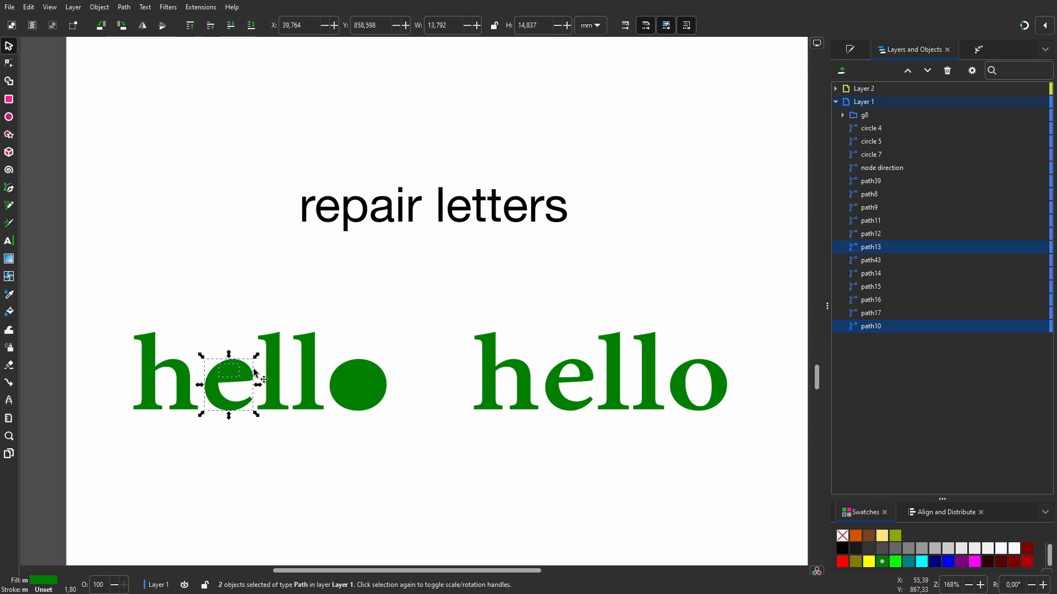
{"action": "left_click", "coordinate": [123, 6]}
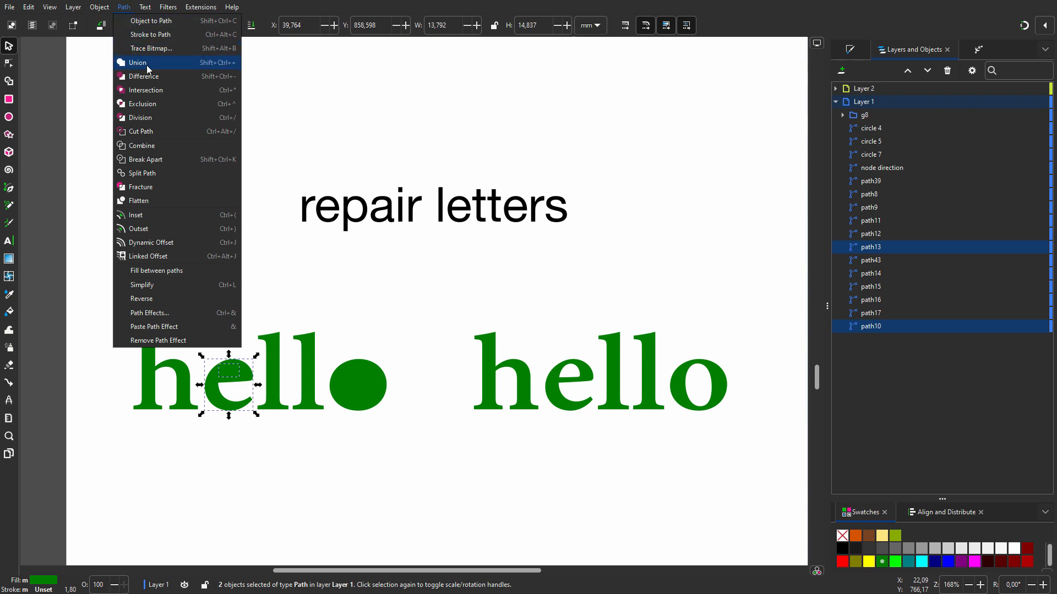
{"action": "left_click", "coordinate": [137, 62]}
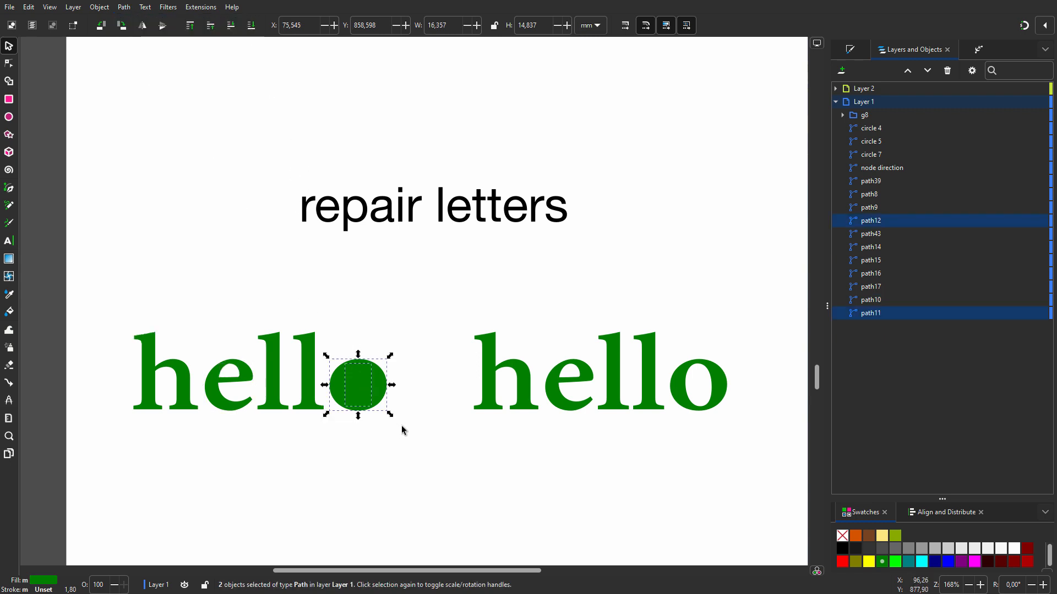
{"action": "left_click", "coordinate": [124, 6]}
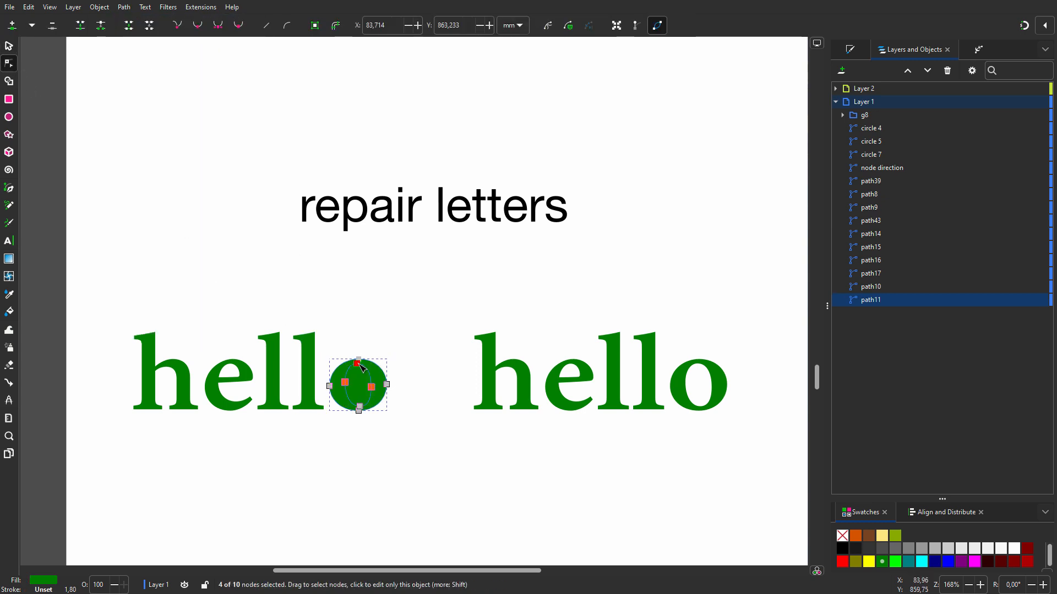
{"action": "left_click", "coordinate": [123, 6]}
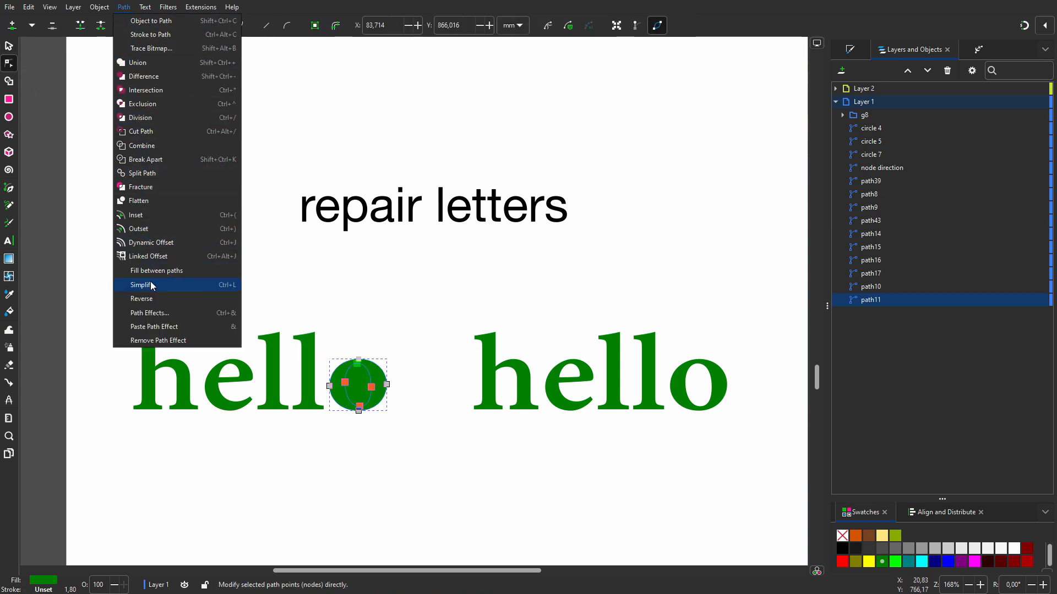